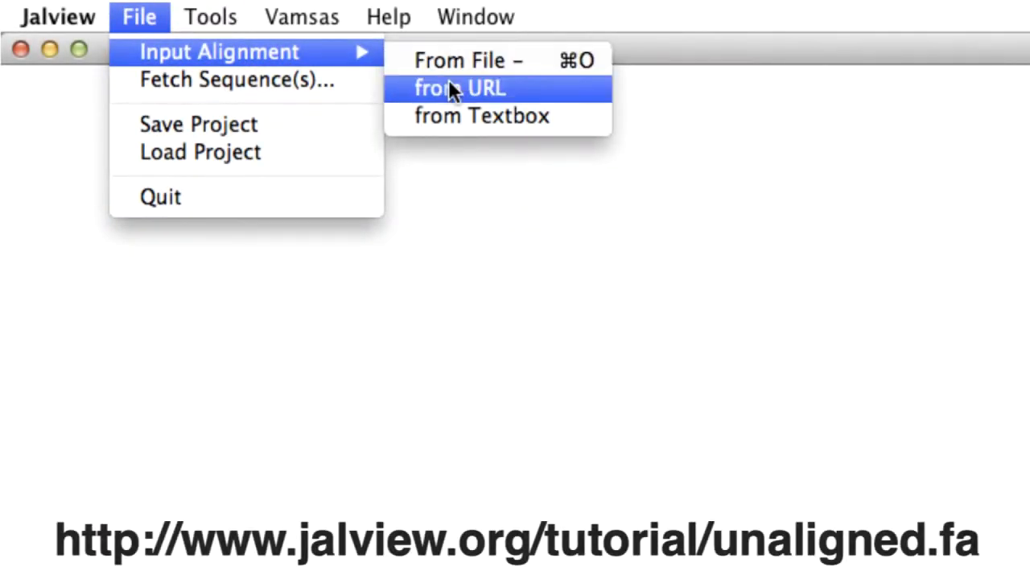
- Load the tutorial unaligned.fa ferredoxin sequences from the URL into a new alignment window
left_click(460, 87)
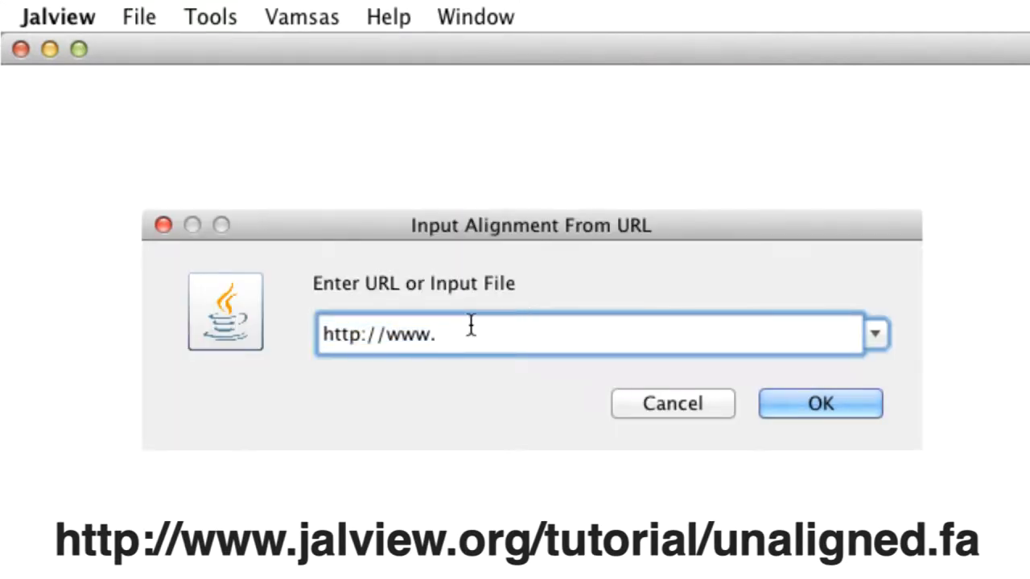
left_click(821, 402)
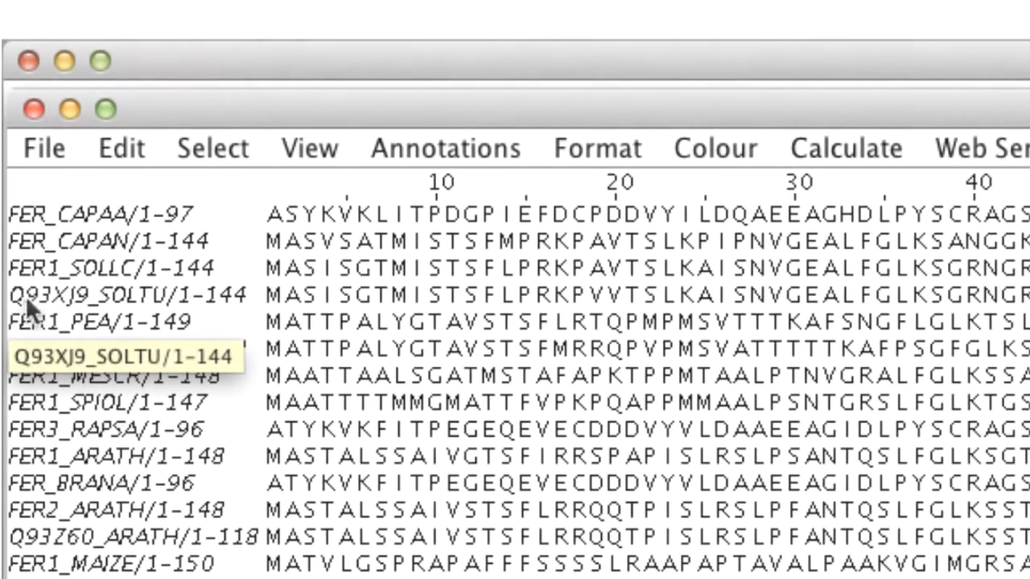
- Select Q93XJ9_SOLTU and slide it right so its start is padded with gaps
left_click(121, 294)
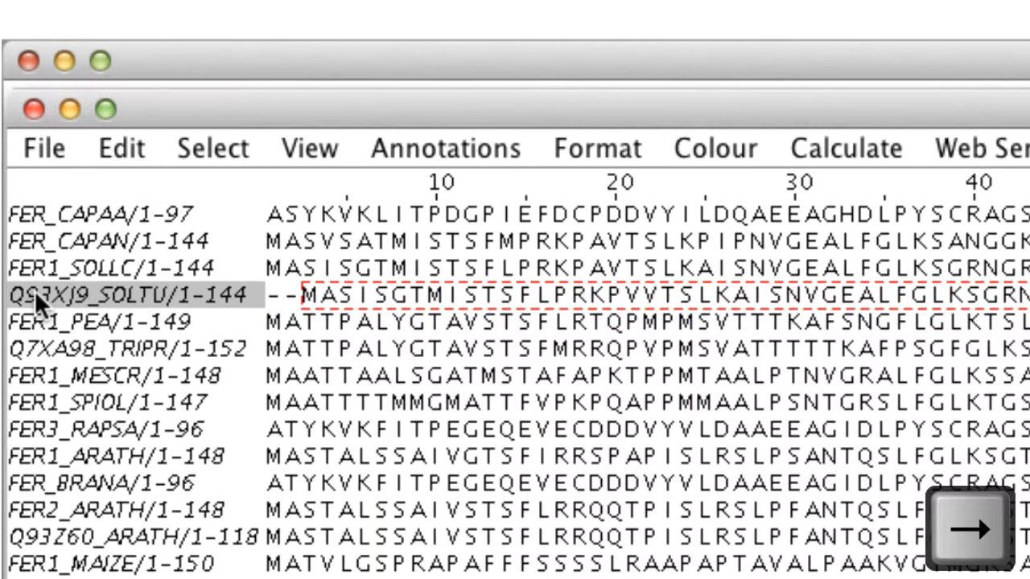
left_click(968, 530)
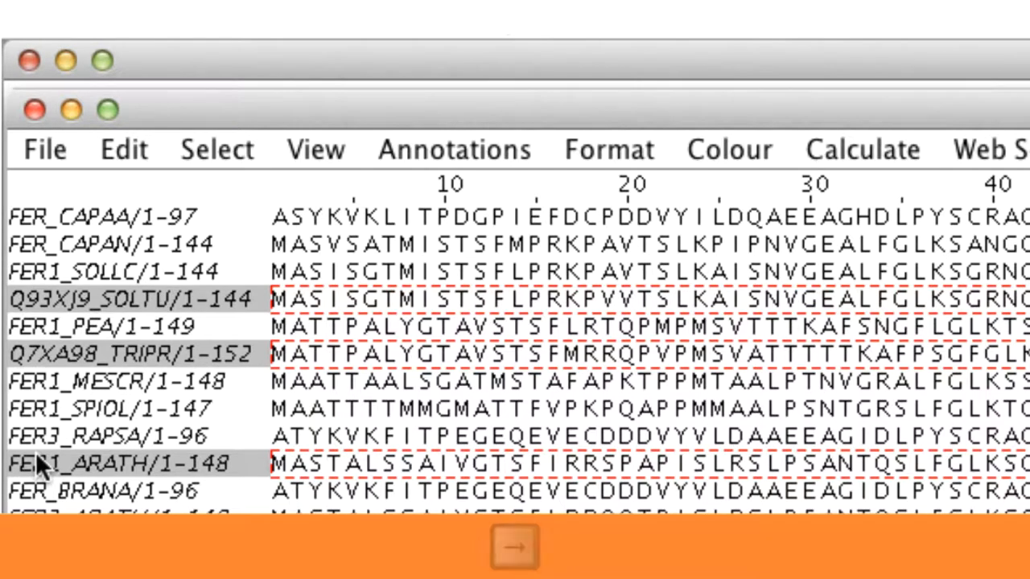
- Add FER1_ARATH to the selection and undo the slide via Edit > Undo Slide Sequences
left_click(514, 548)
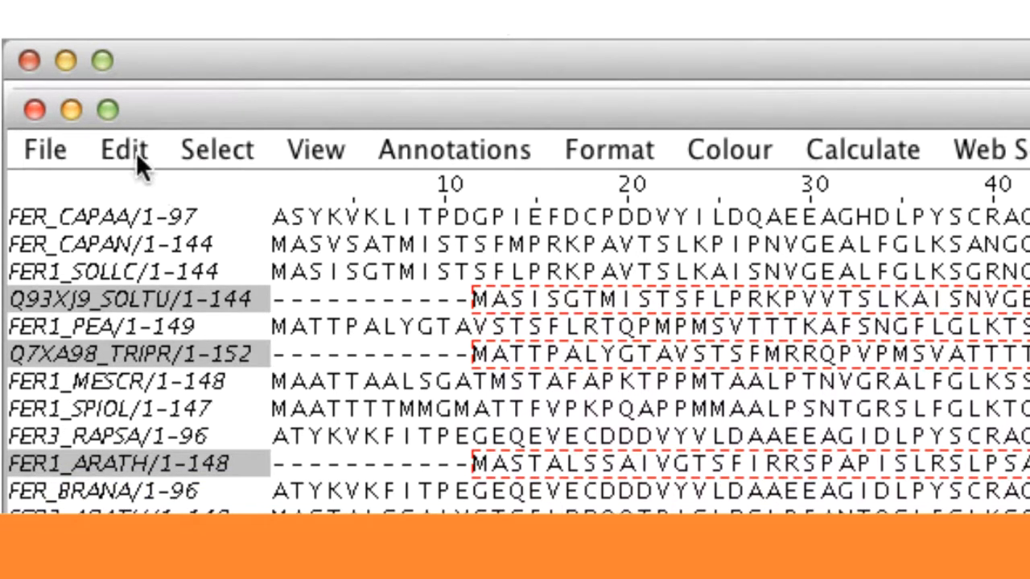
left_click(122, 148)
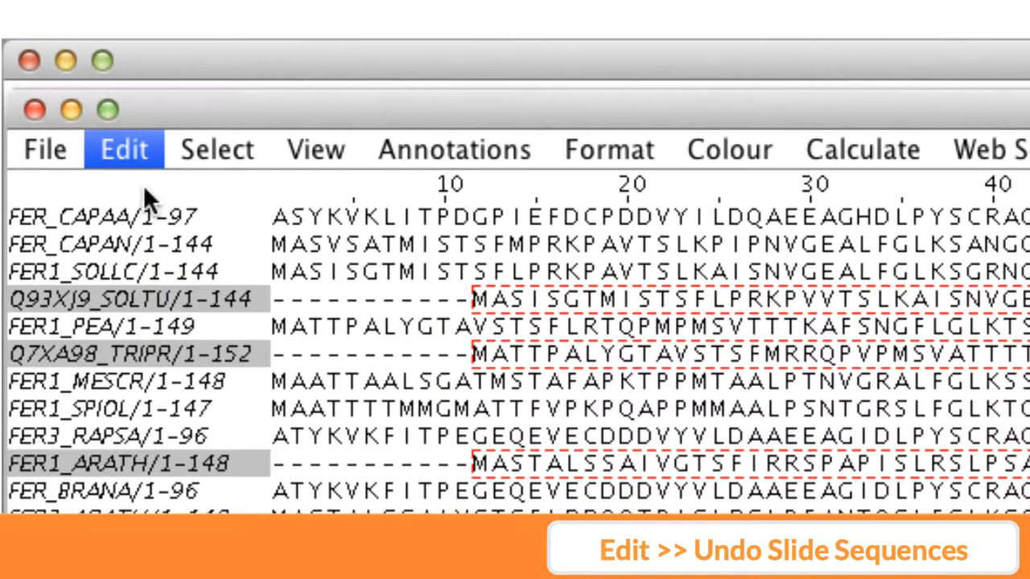
left_click(123, 148)
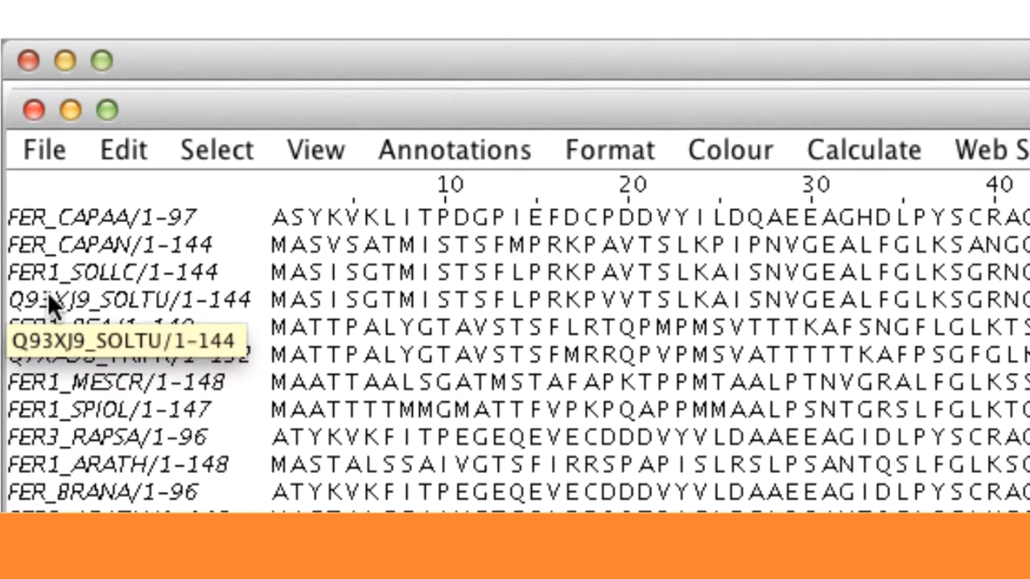
left_click(104, 299)
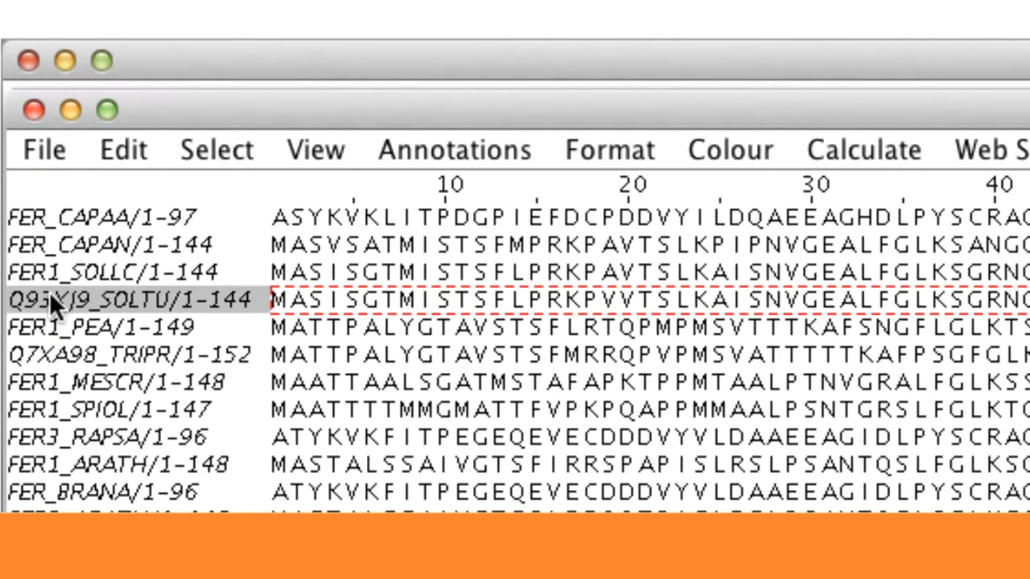
key("shift")
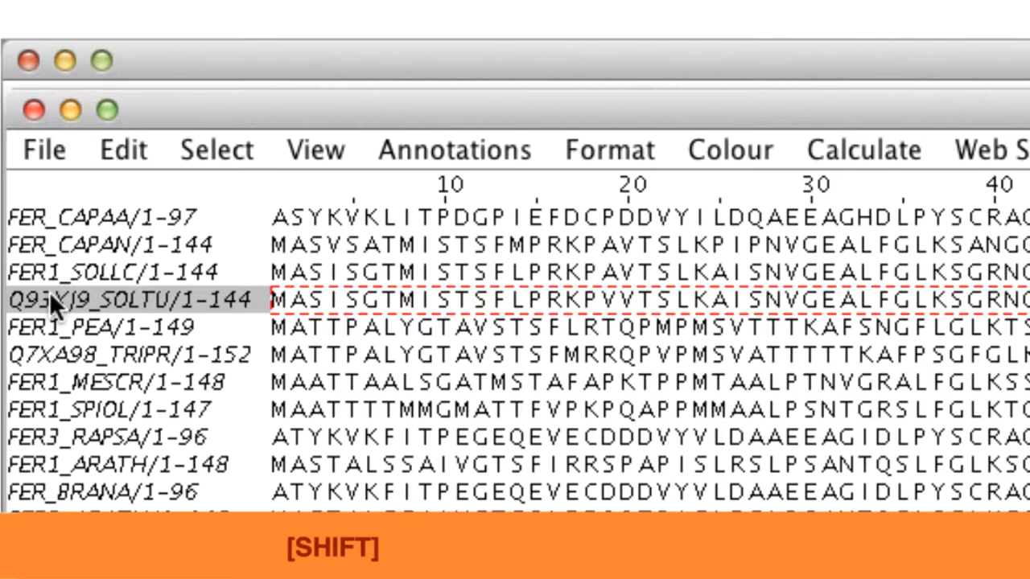
mouse_move(483, 309)
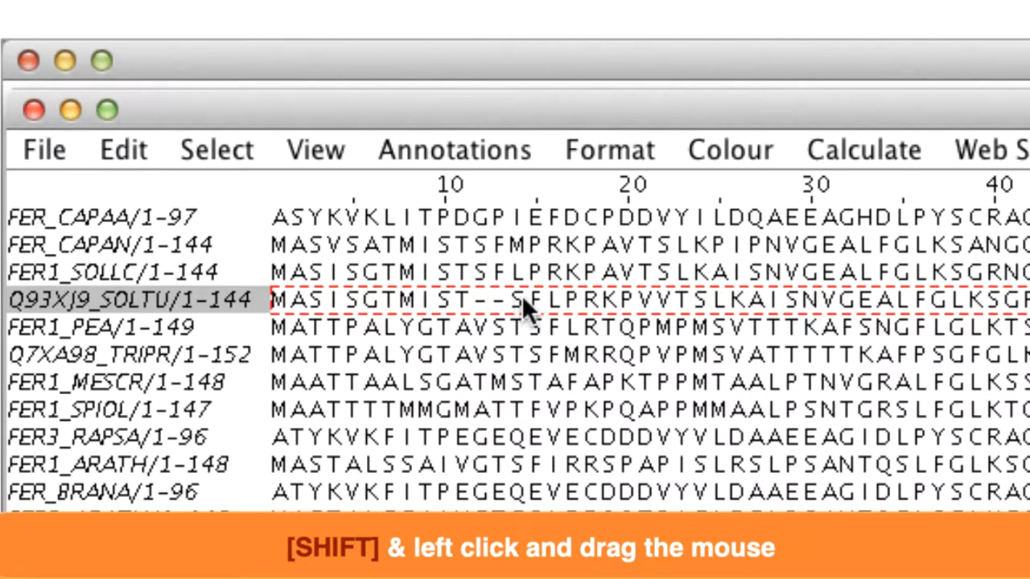
left_click_drag(528, 301, 576, 301)
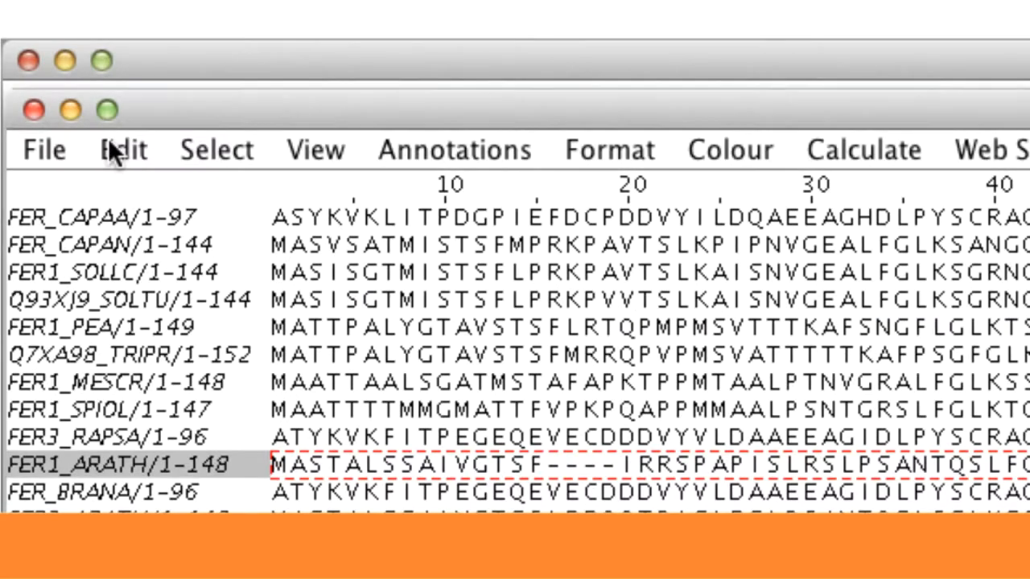
left_click(123, 150)
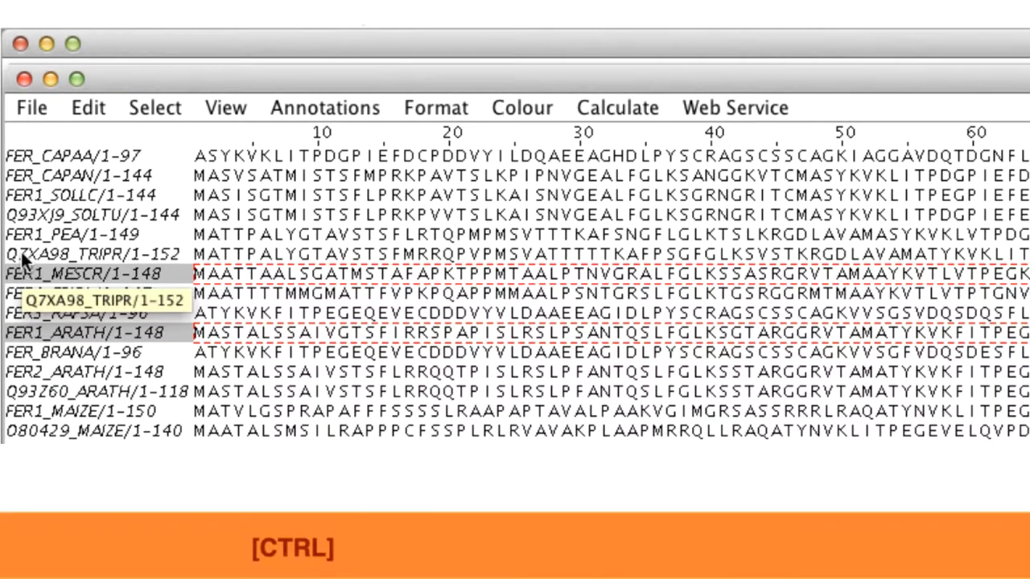
mouse_move(49, 216)
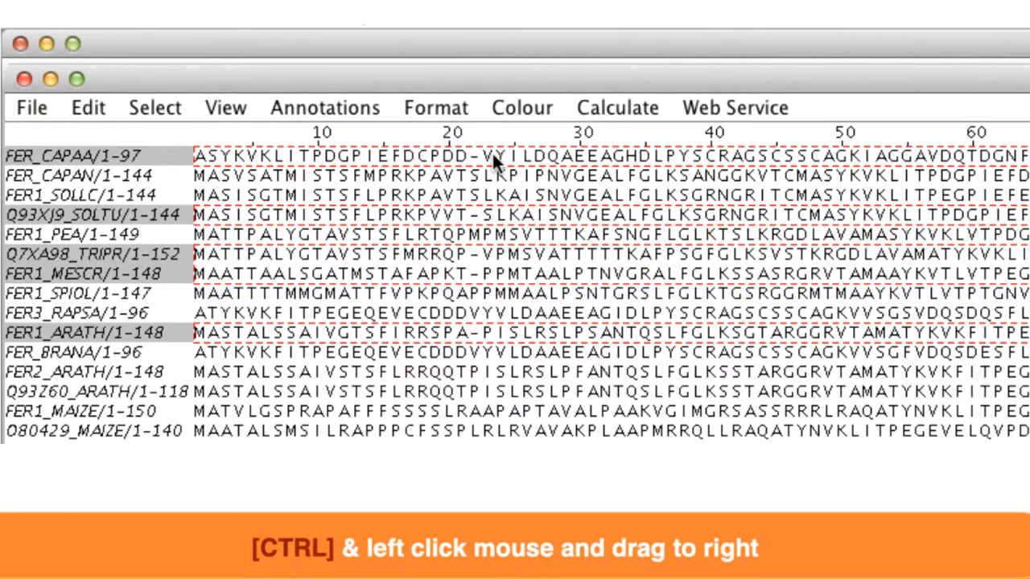
- Ctrl-drag right in one sequence to open a gap block across all five selected sequences
left_click_drag(482, 158, 579, 157)
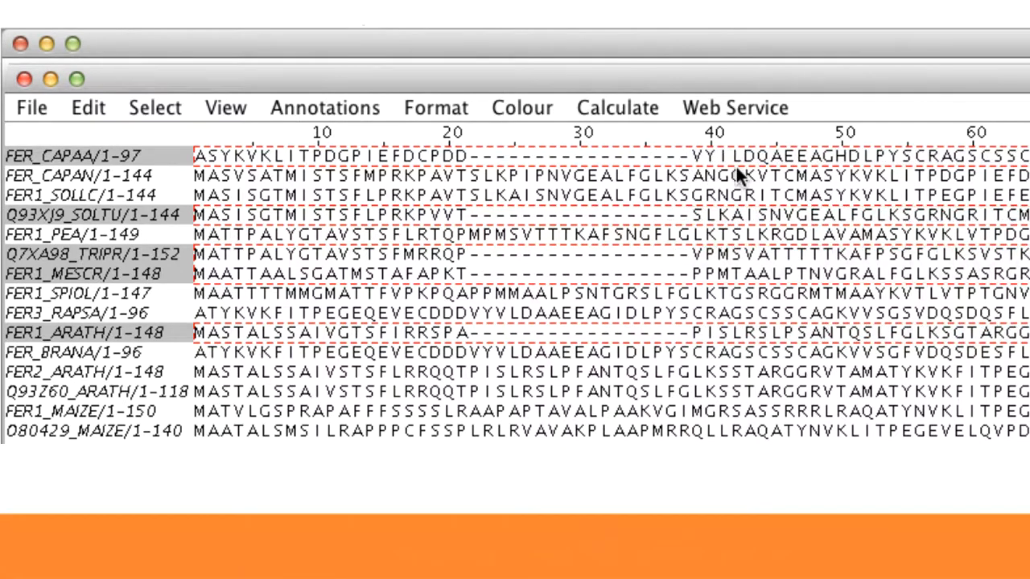
key("shift")
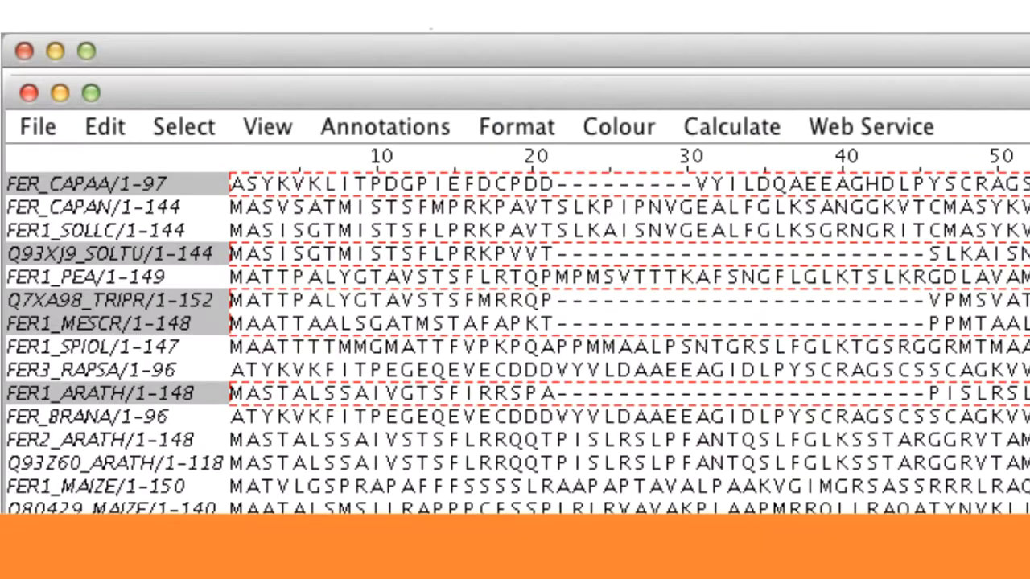
- Reload the original ferredoxin alignment with File > Reload, discarding all gap edits
left_click(37, 125)
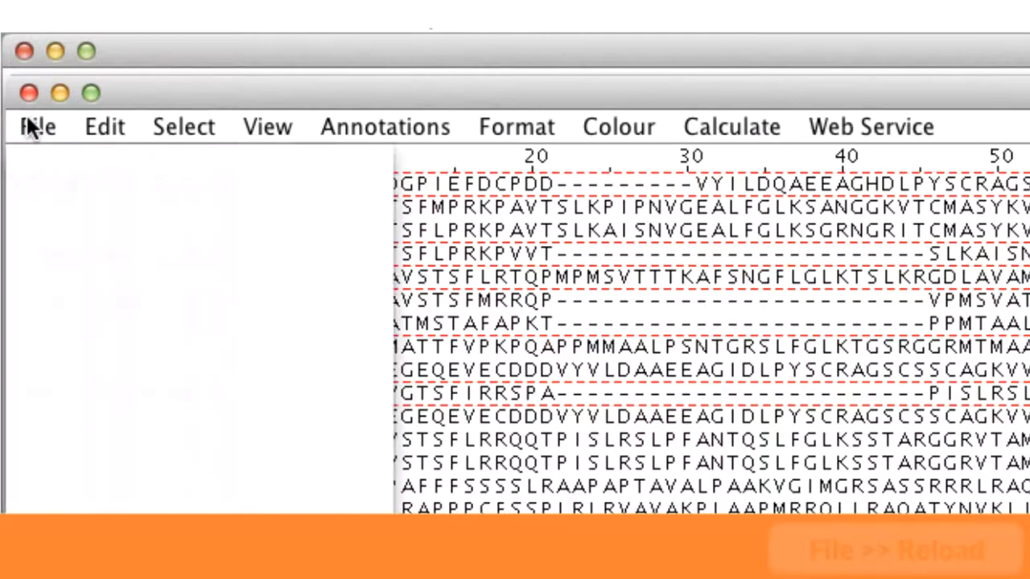
left_click(37, 125)
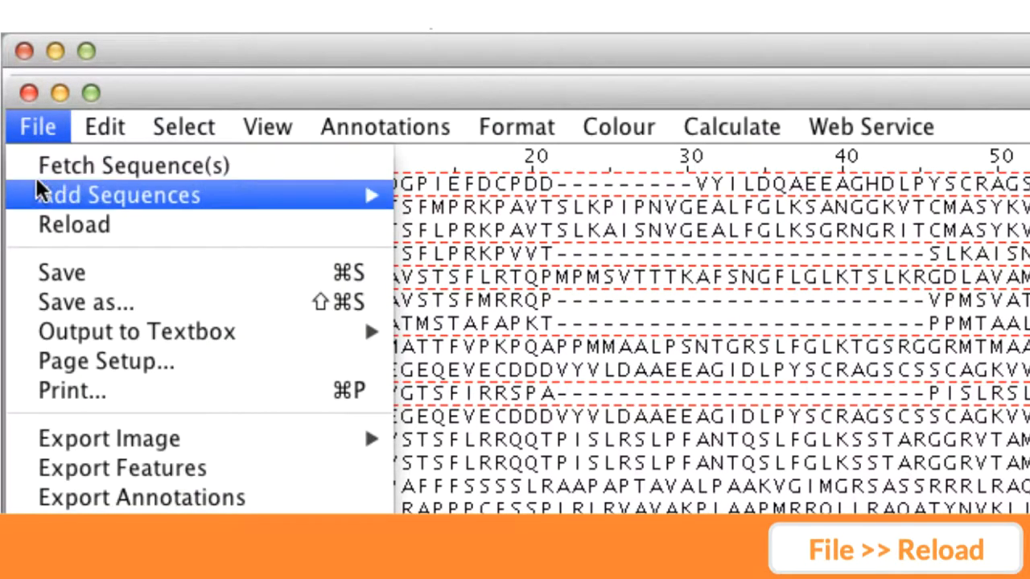
mouse_move(72, 225)
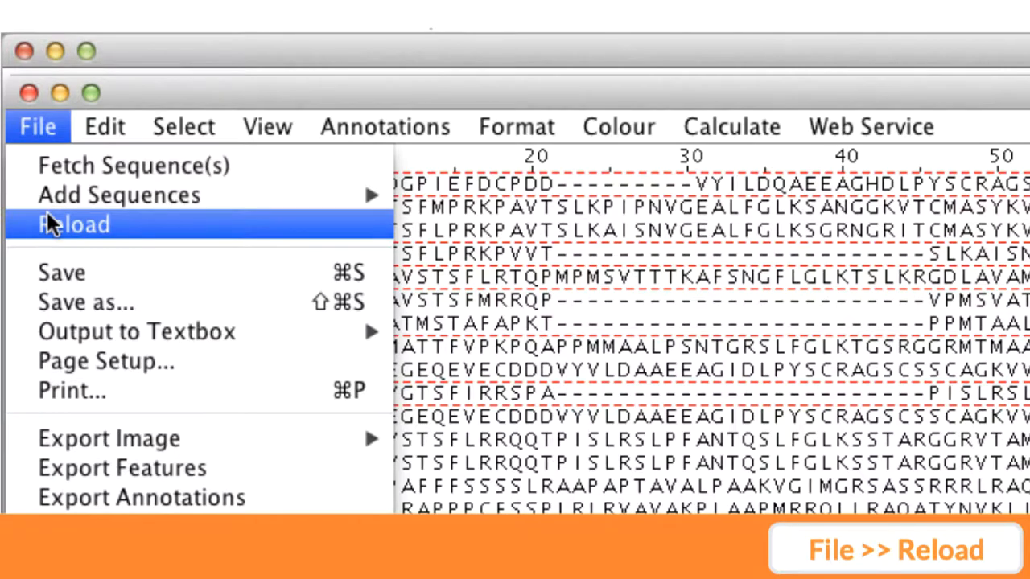
left_click(74, 223)
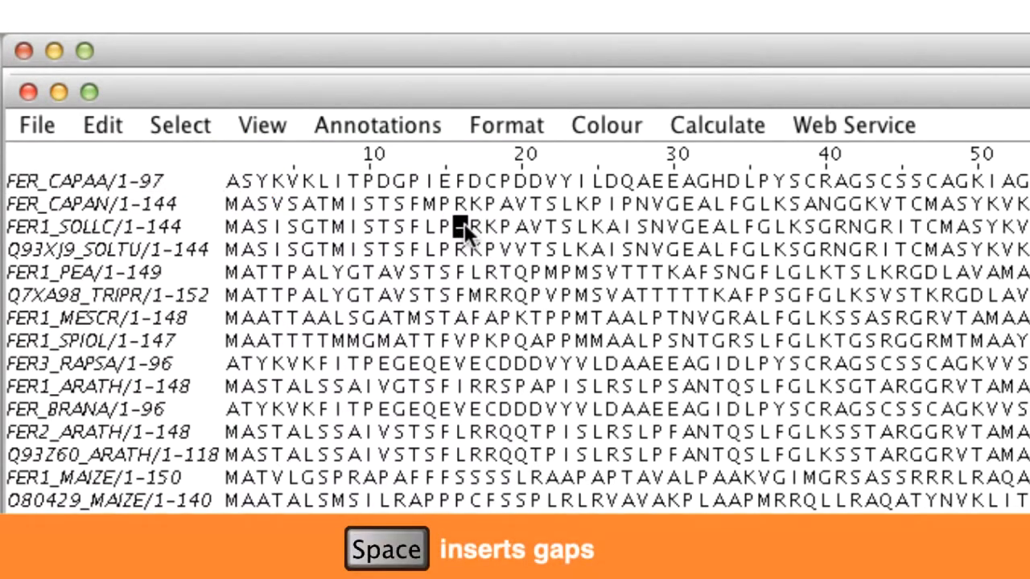
- Insert two gaps into FER1_SOLLC between FLP and RKP using Space in cursor mode
key("space")
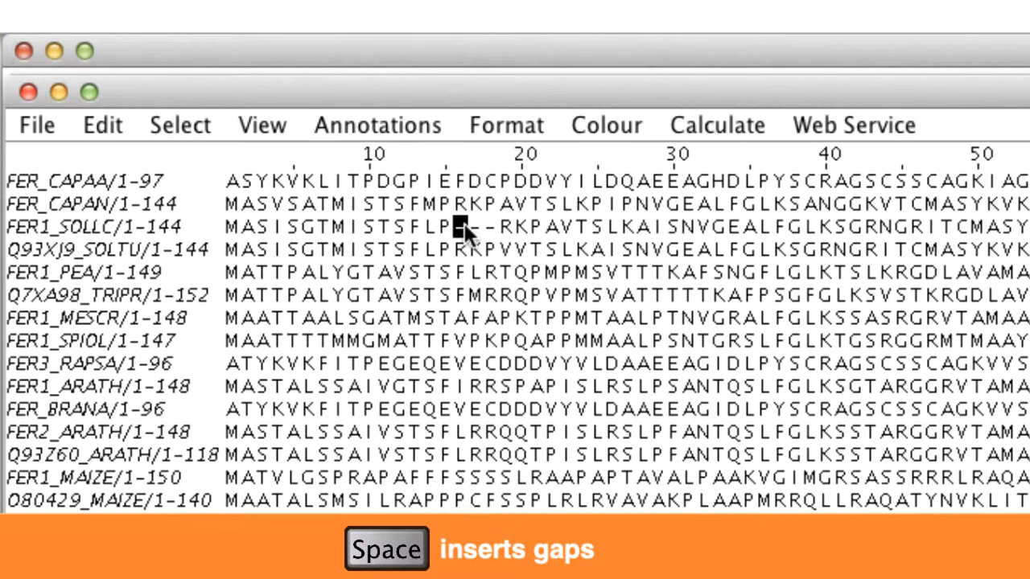
key("space")
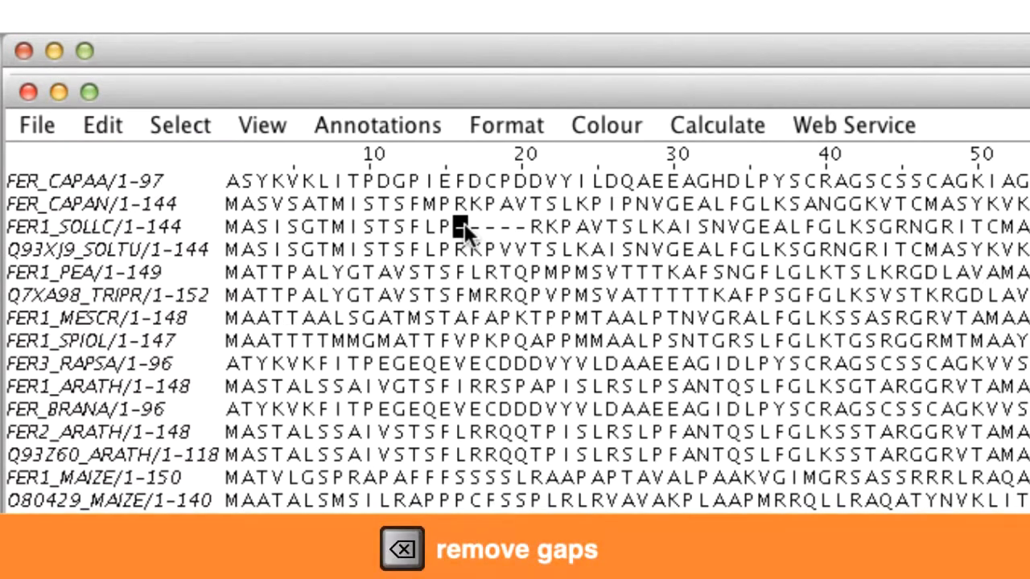
left_click(403, 550)
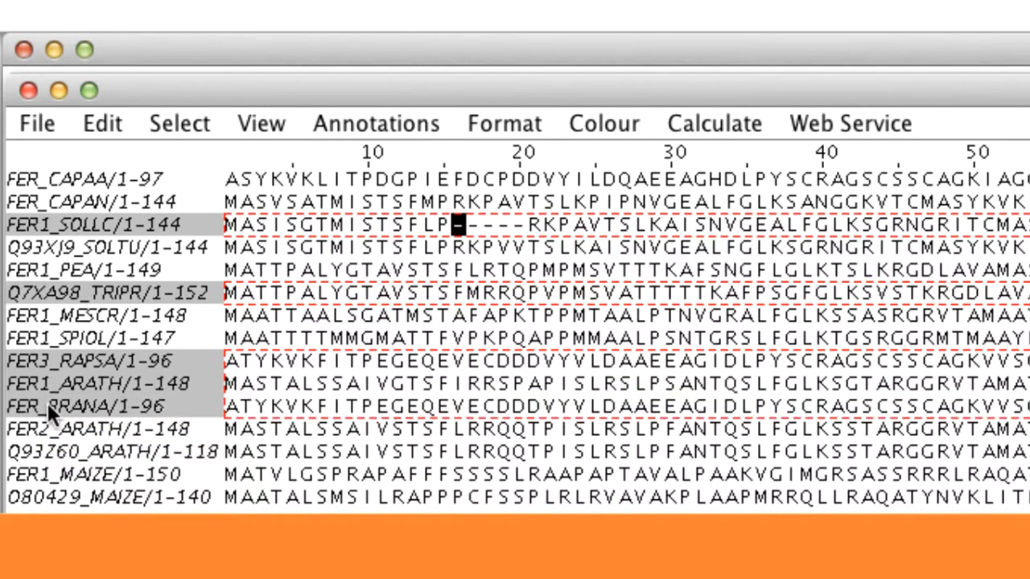
- Insert group gaps twice with Ctrl+Space, then bring up Edit > Remove All Gaps
key("ctrl+space")
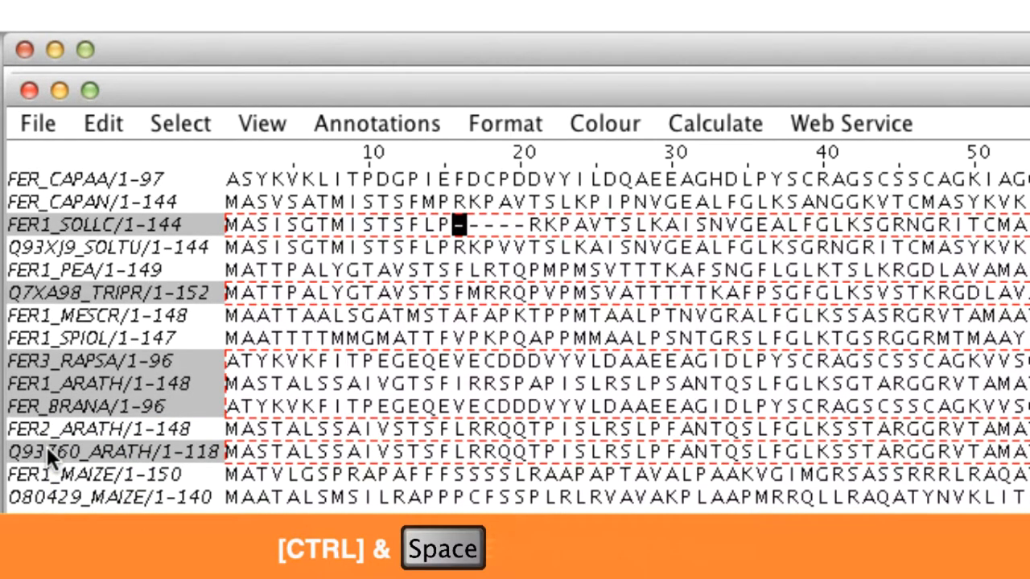
key("ctrl+space")
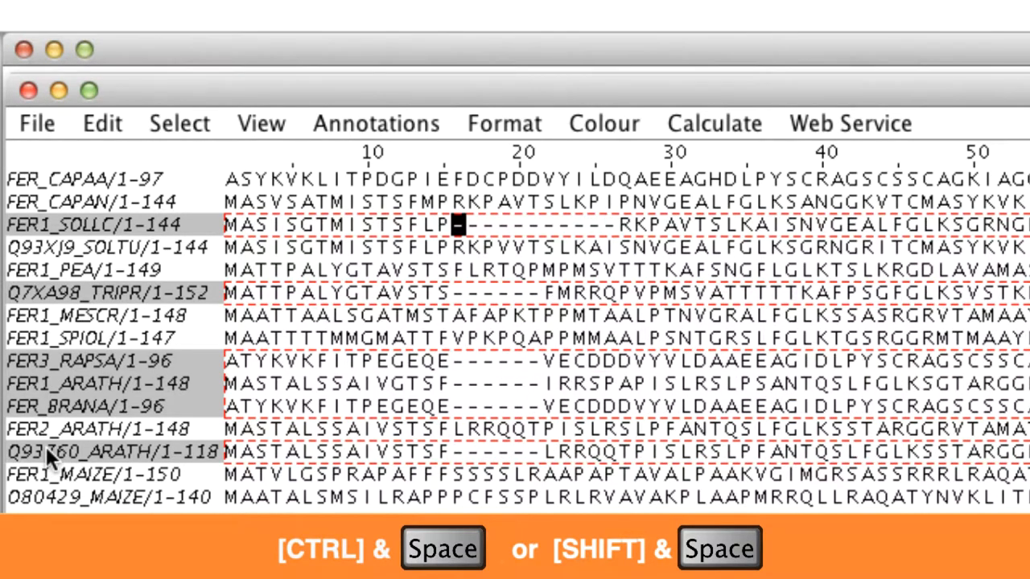
left_click(75, 98)
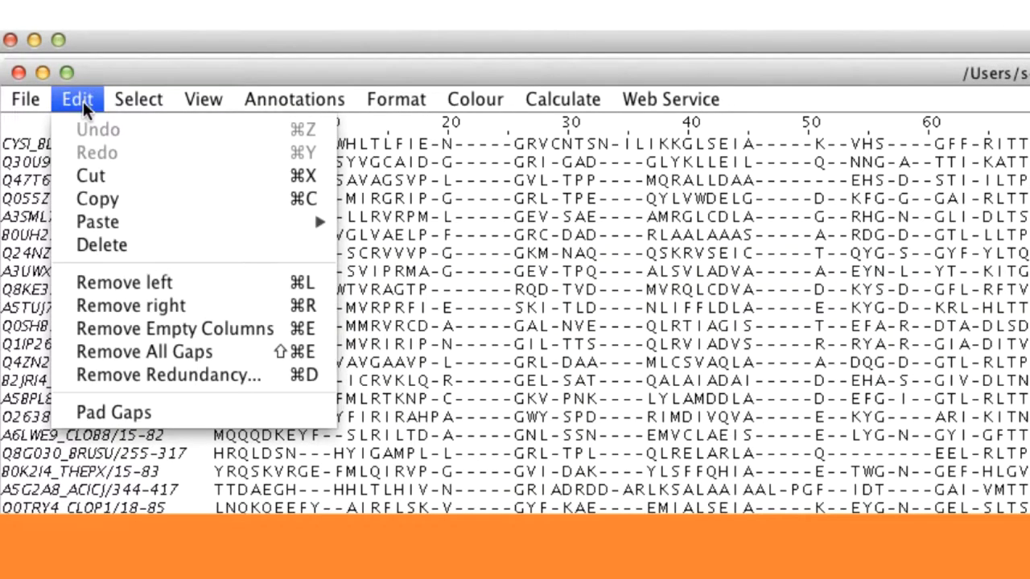
mouse_move(101, 244)
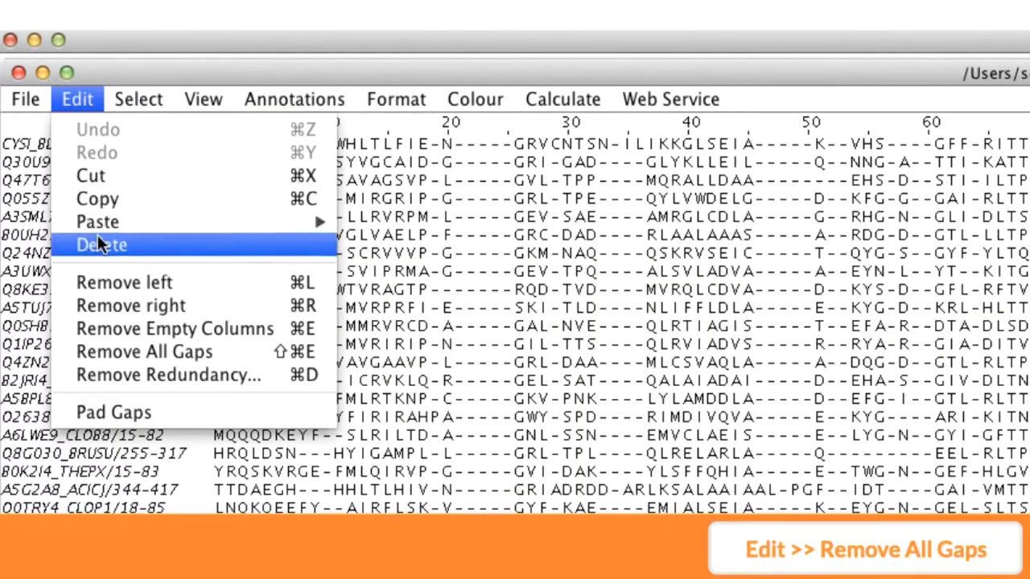